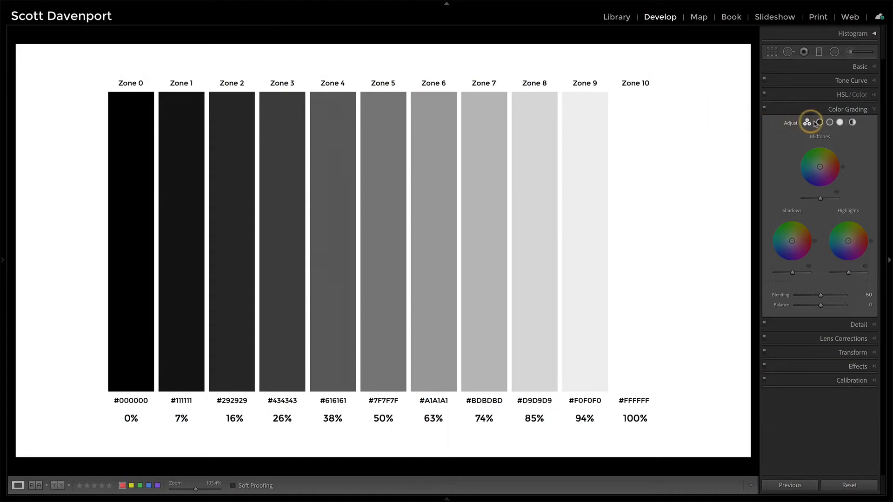
Tint the shadows saturated green (Hue 152, Saturation 100) and move on to the Highlights wheel
{"action": "left_click", "coordinate": [819, 122]}
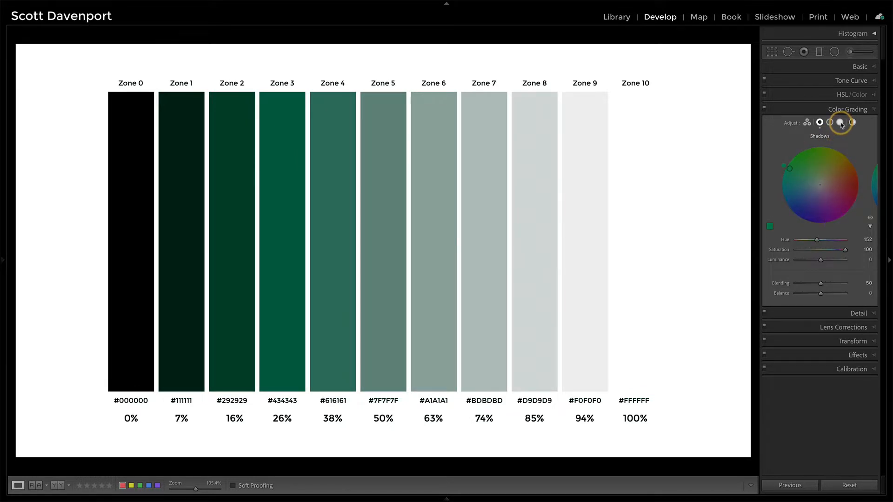
{"action": "left_click", "coordinate": [840, 121]}
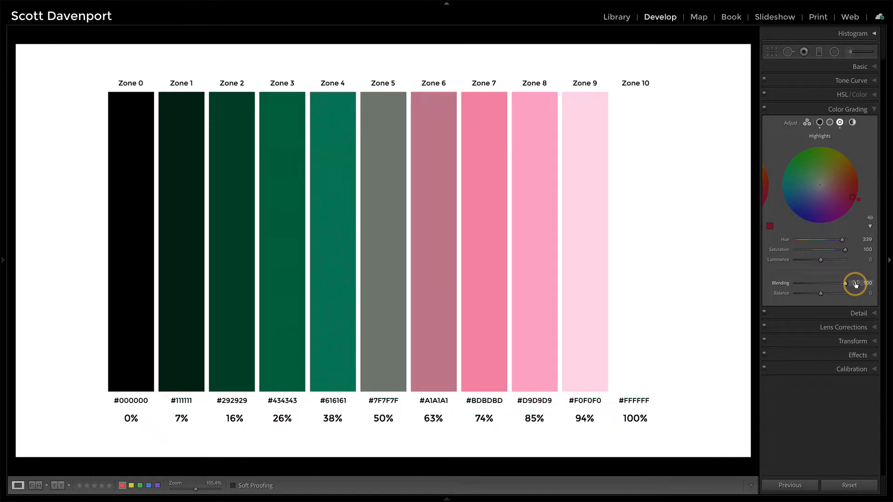
{"action": "mouse_move", "coordinate": [820, 295]}
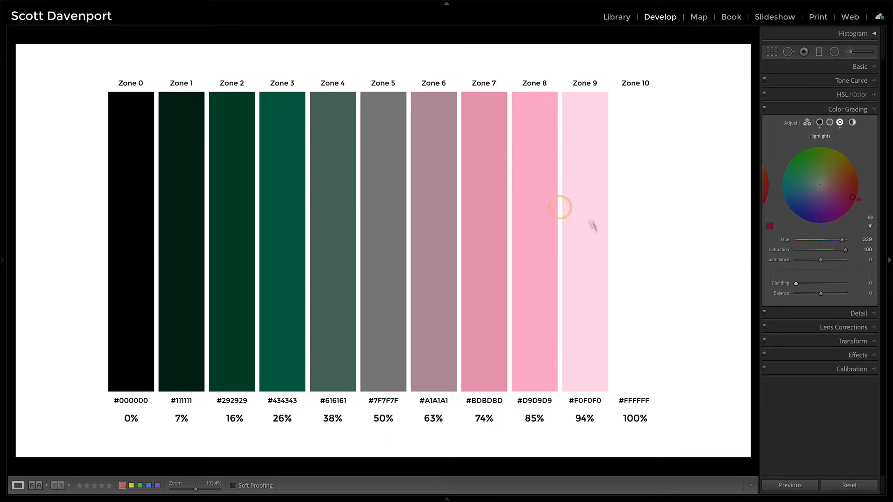
{"action": "mouse_move", "coordinate": [427, 148]}
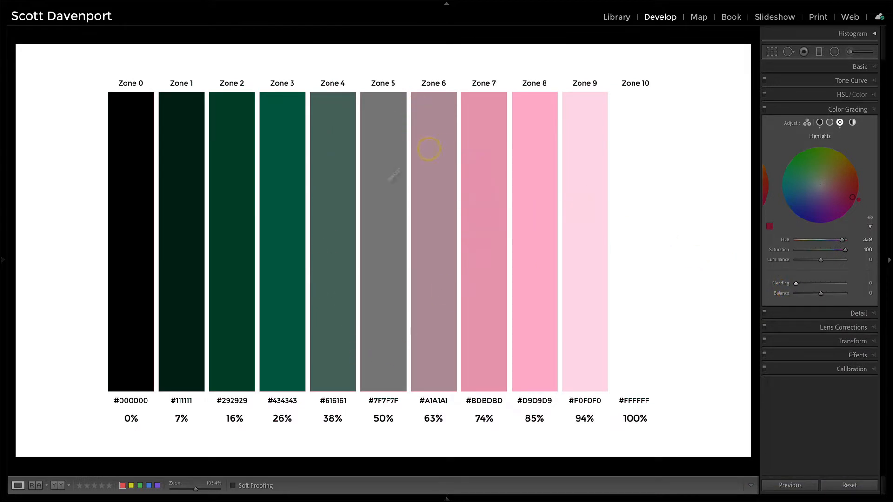
{"action": "mouse_move", "coordinate": [352, 277]}
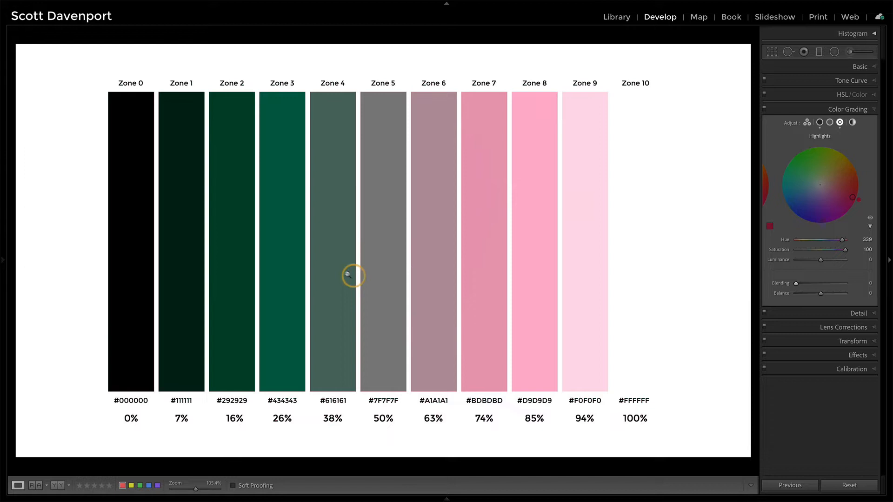
{"action": "mouse_move", "coordinate": [461, 285]}
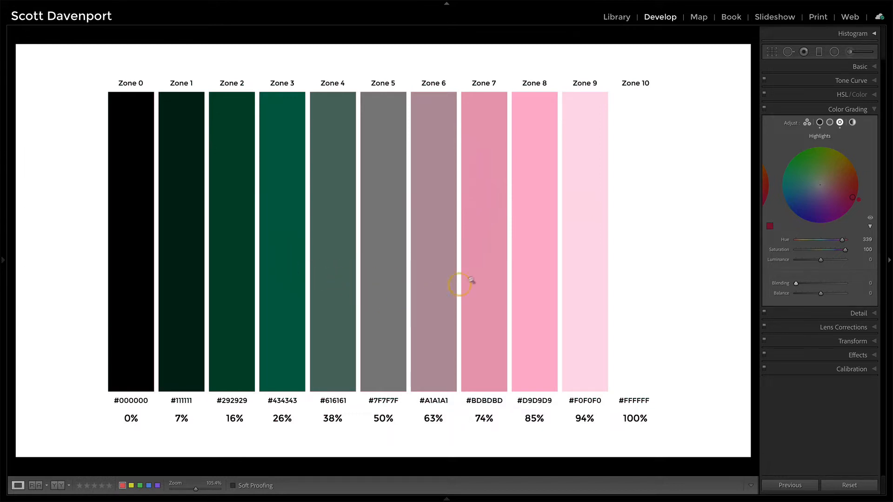
{"action": "mouse_move", "coordinate": [783, 285]}
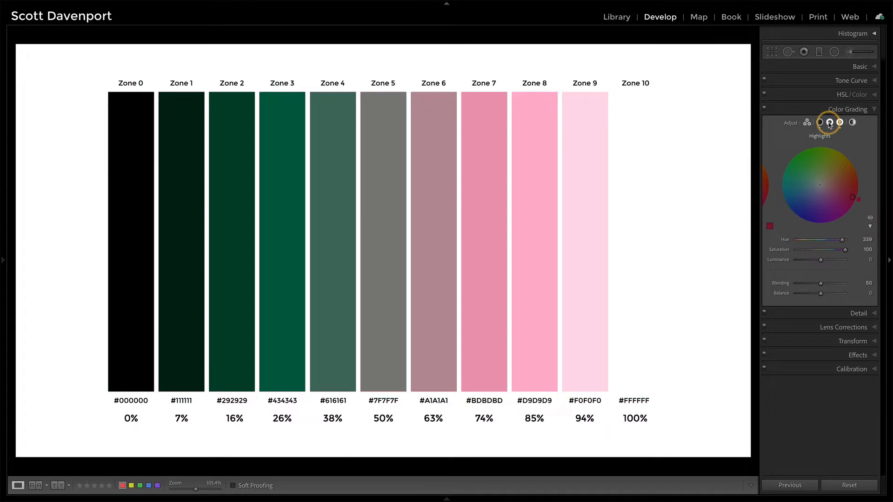
Tint the midtones blue-purple (Hue 233, Saturation 100) and return to the 3-Way wheels view
{"action": "left_click", "coordinate": [828, 123]}
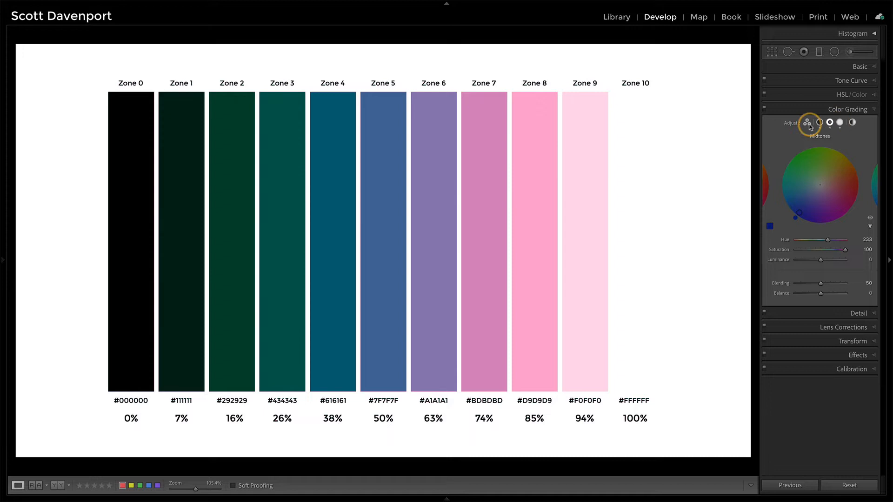
{"action": "left_click", "coordinate": [808, 121]}
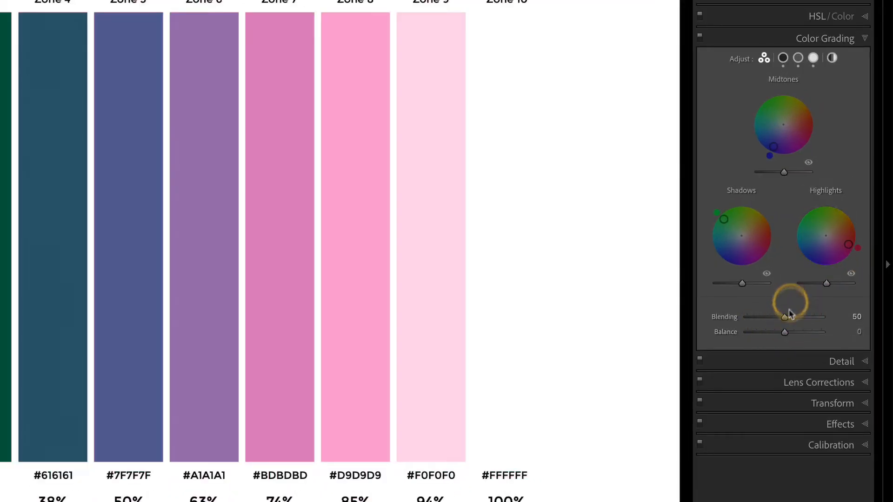
{"action": "mouse_move", "coordinate": [786, 316]}
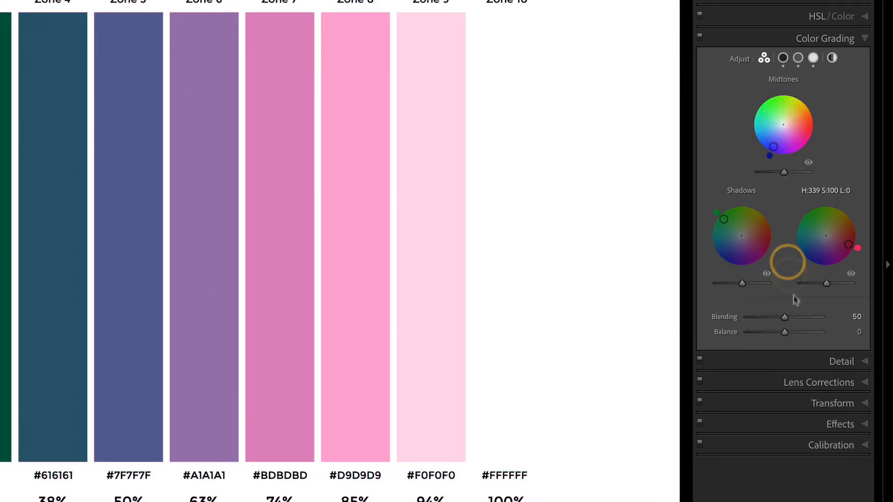
{"action": "mouse_move", "coordinate": [772, 359]}
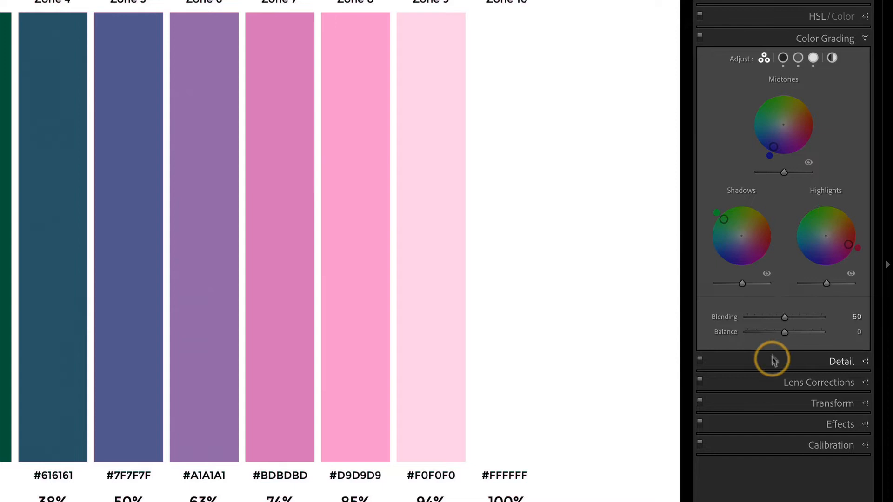
{"action": "mouse_move", "coordinate": [785, 319]}
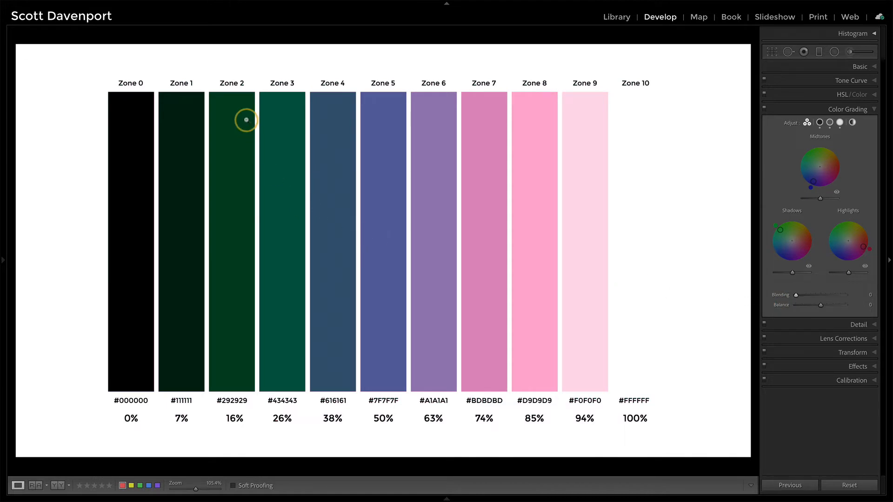
{"action": "mouse_move", "coordinate": [233, 365]}
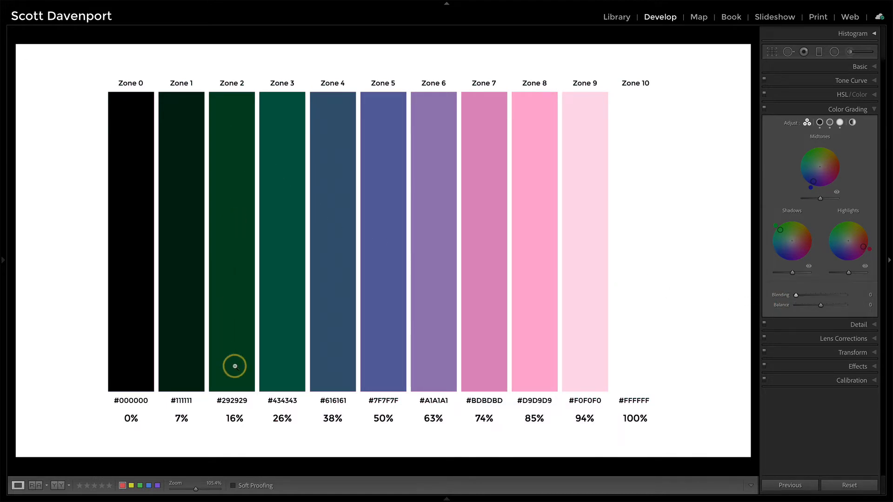
{"action": "mouse_move", "coordinate": [390, 357]}
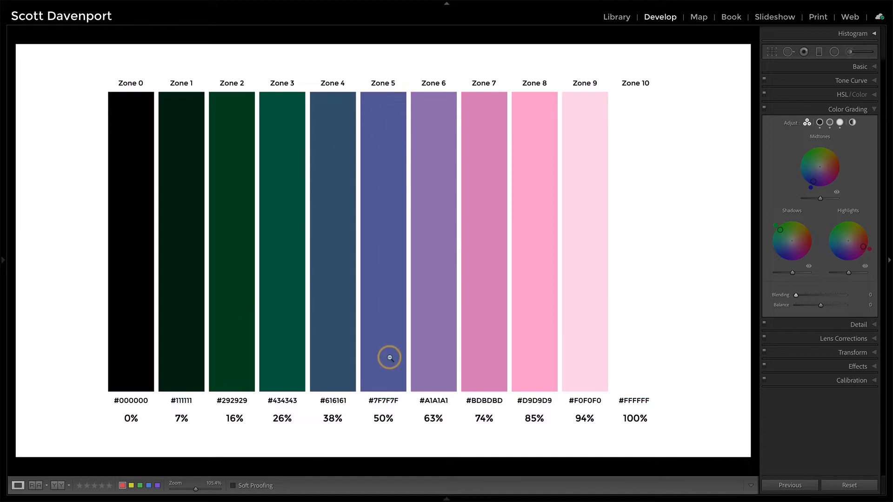
{"action": "mouse_move", "coordinate": [546, 331]}
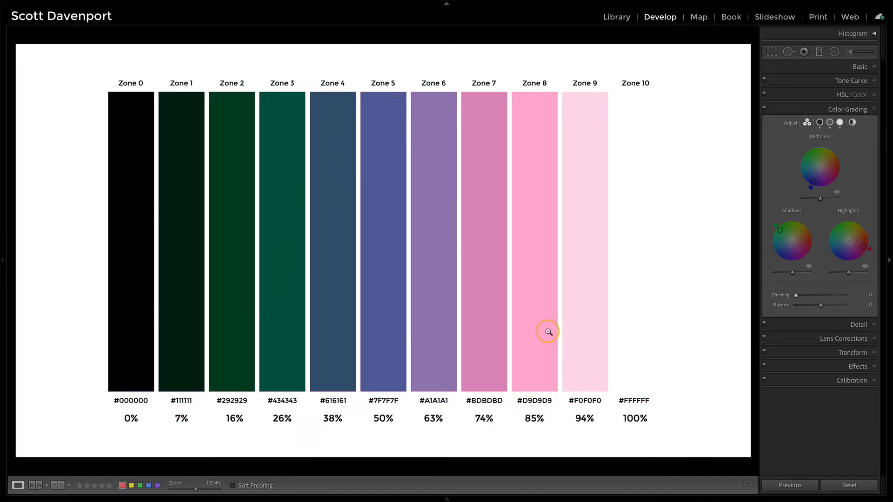
{"action": "mouse_move", "coordinate": [782, 296]}
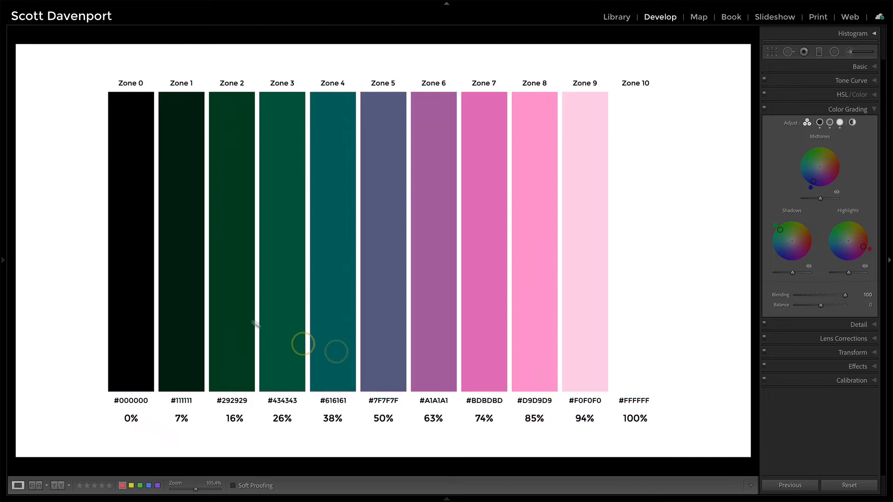
{"action": "mouse_move", "coordinate": [214, 255]}
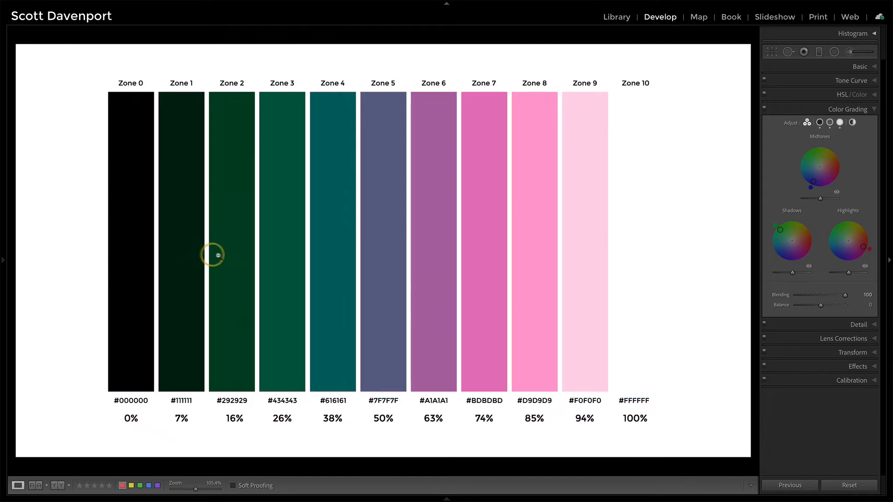
{"action": "mouse_move", "coordinate": [325, 246]}
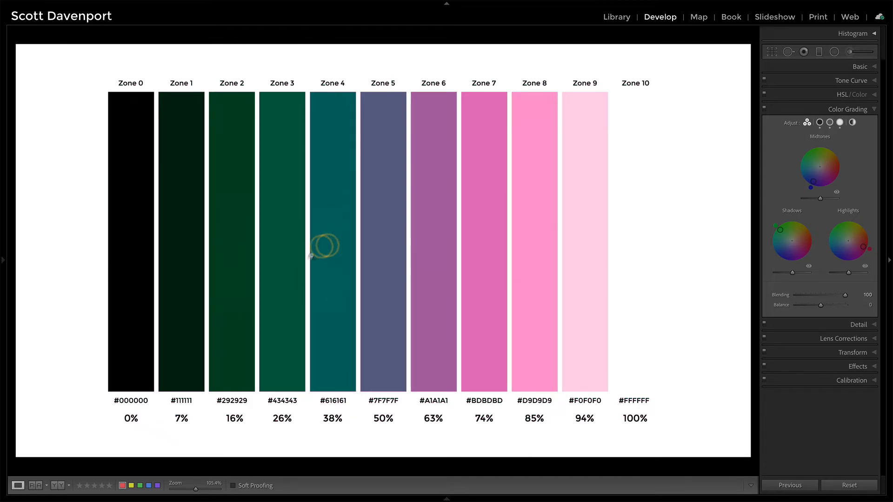
{"action": "mouse_move", "coordinate": [368, 261]}
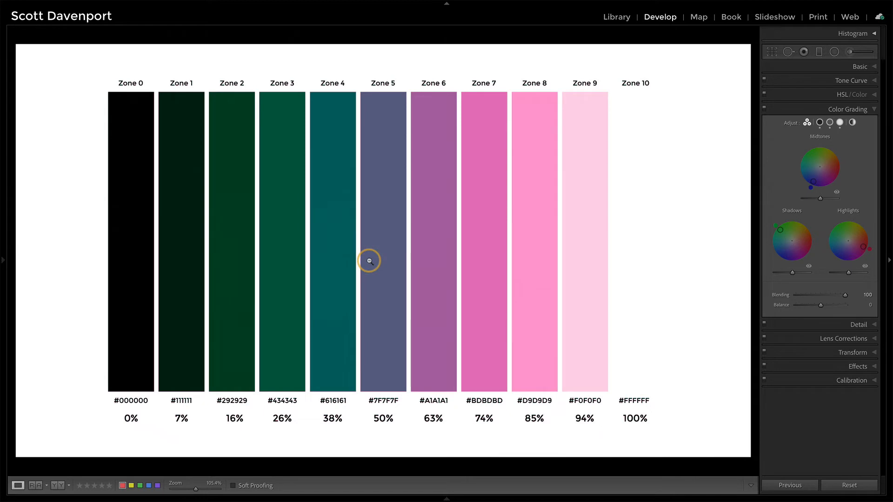
{"action": "mouse_move", "coordinate": [547, 265]}
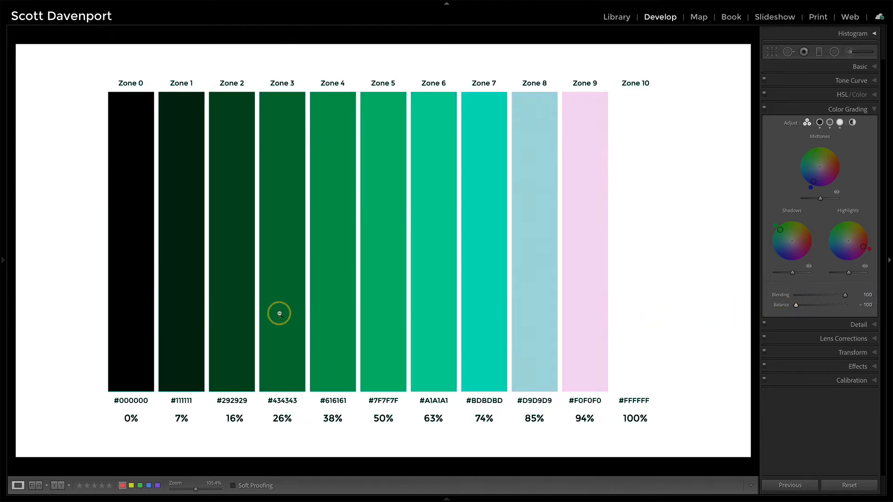
{"action": "mouse_move", "coordinate": [433, 292]}
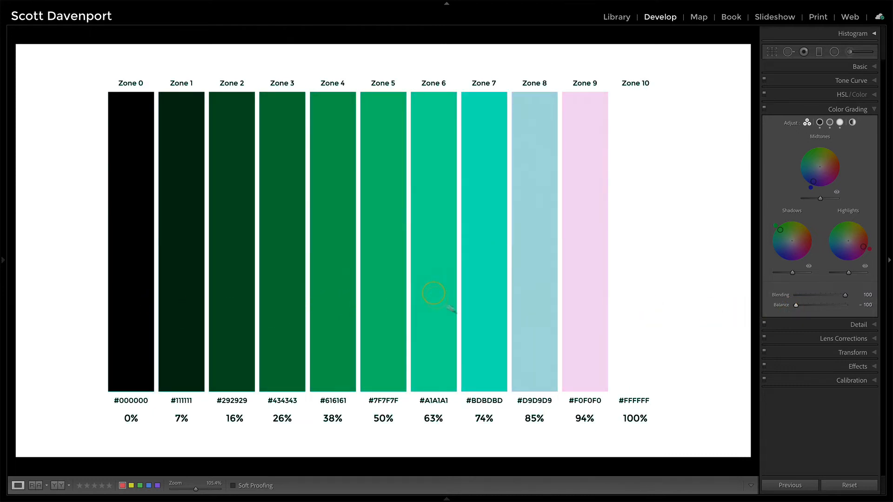
{"action": "mouse_move", "coordinate": [599, 261]}
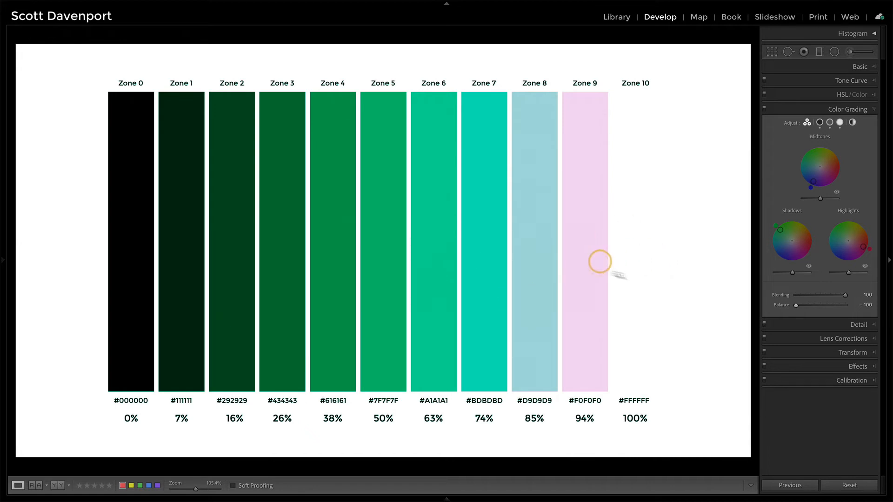
{"action": "mouse_move", "coordinate": [797, 309]}
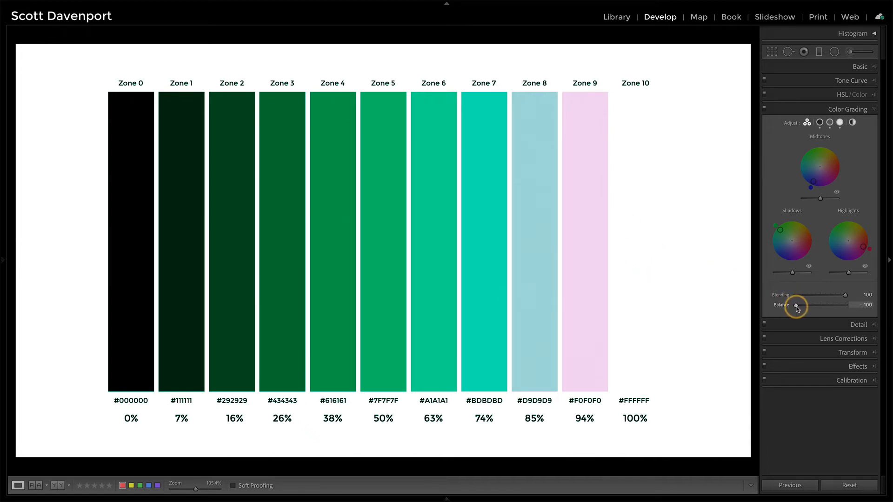